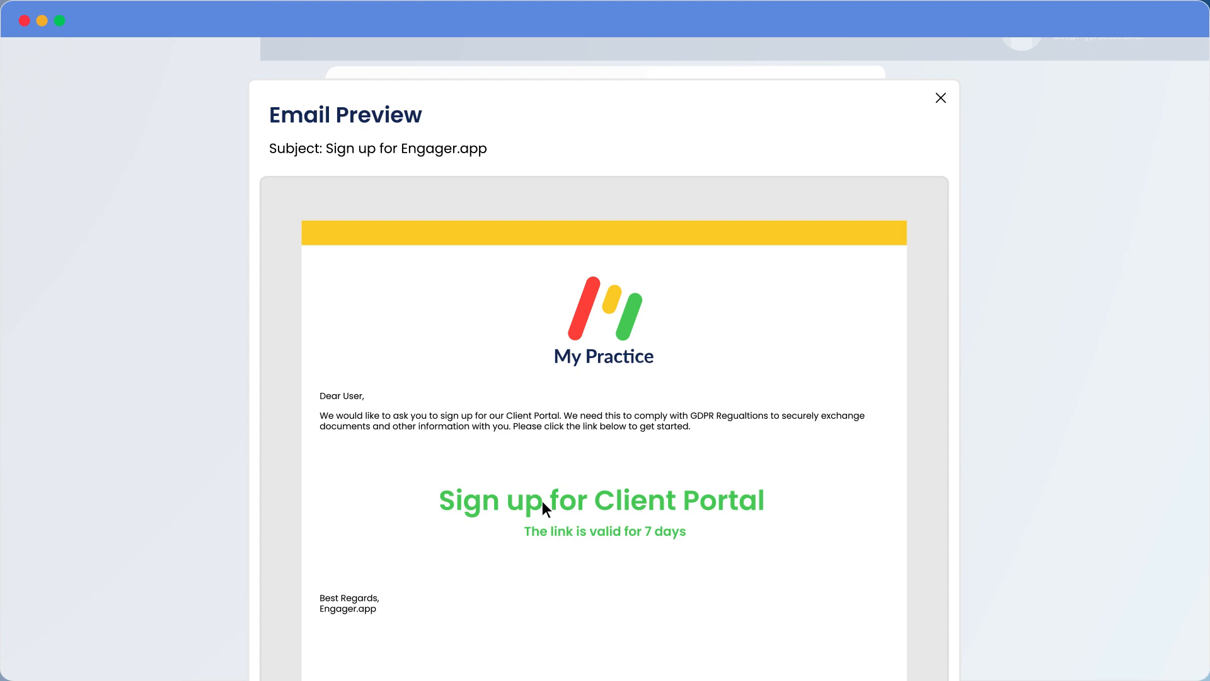
# Sign up for the Client Portal from the email with a password meeting all rules.
pyautogui.click(600, 500)
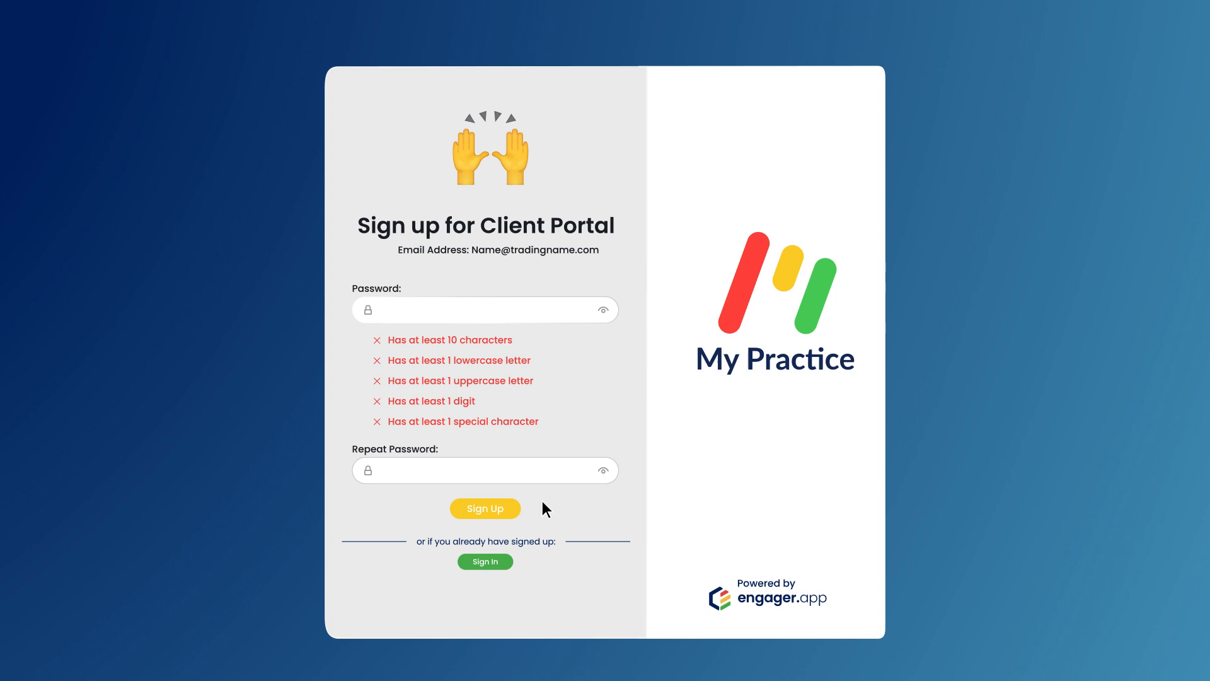
pyautogui.click(485, 310)
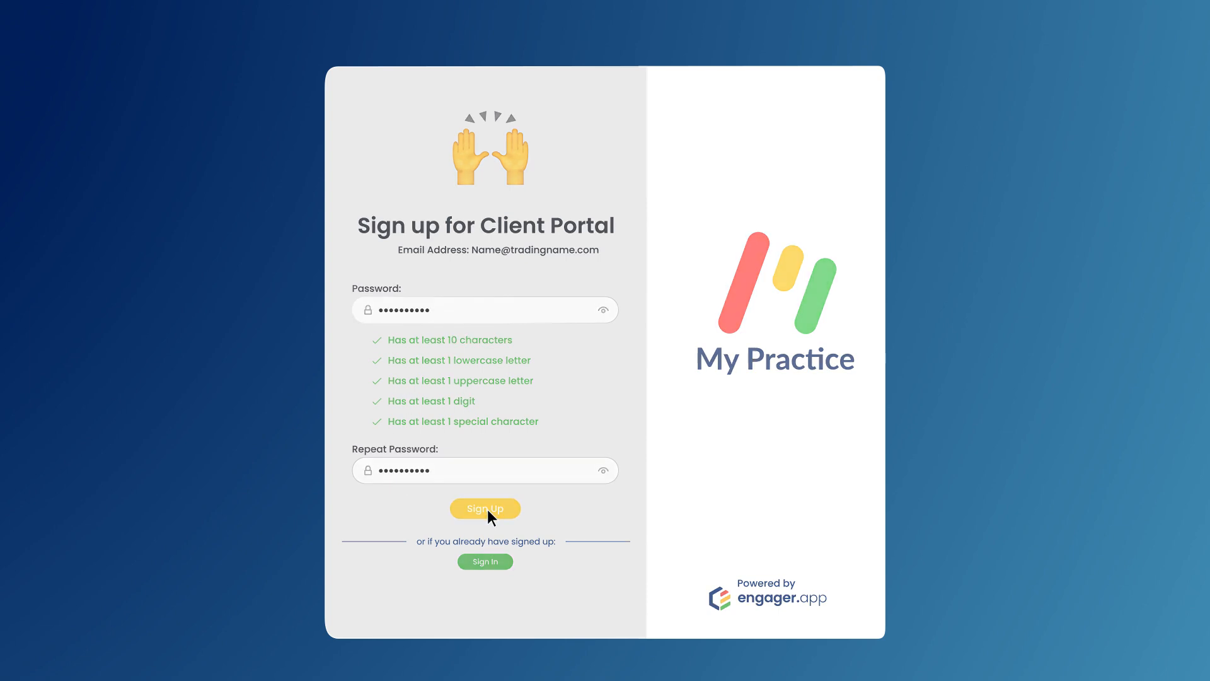
pyautogui.click(485, 508)
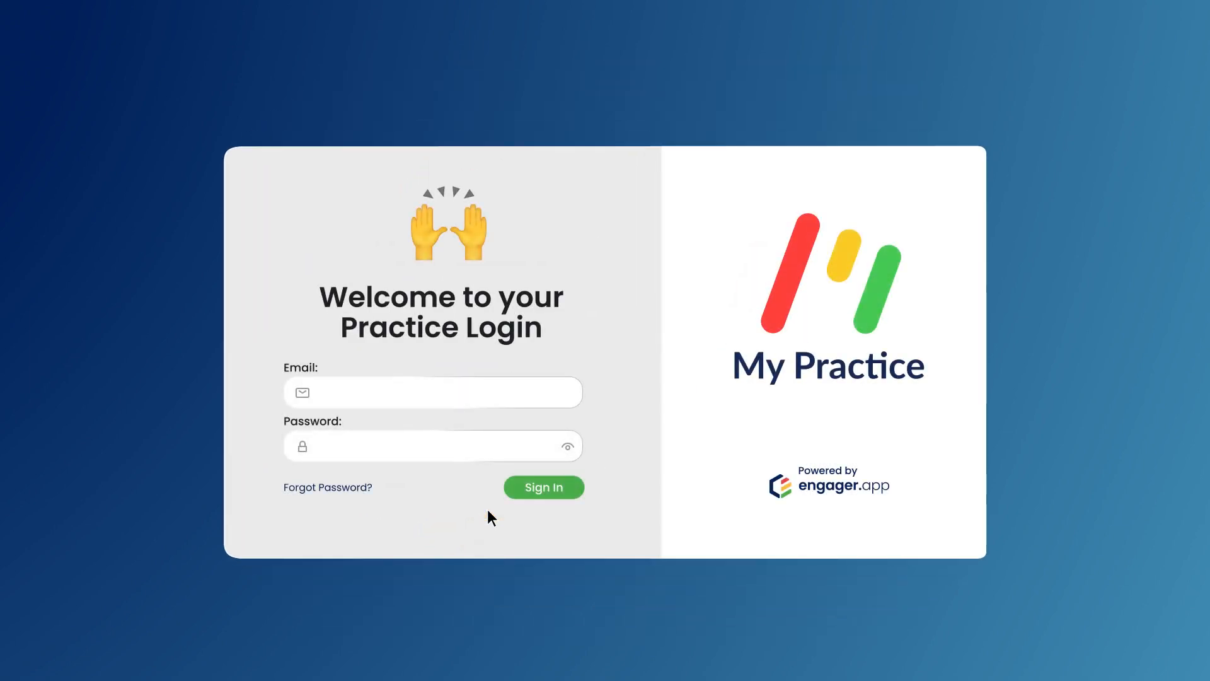
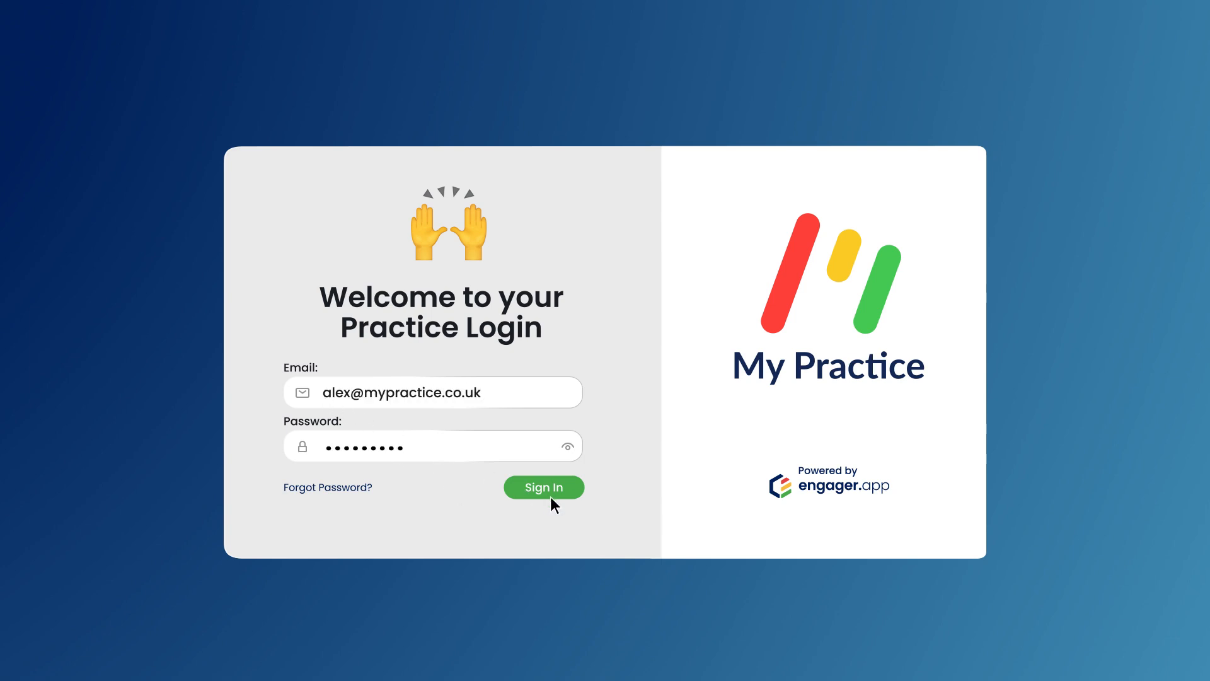
pyautogui.click(543, 487)
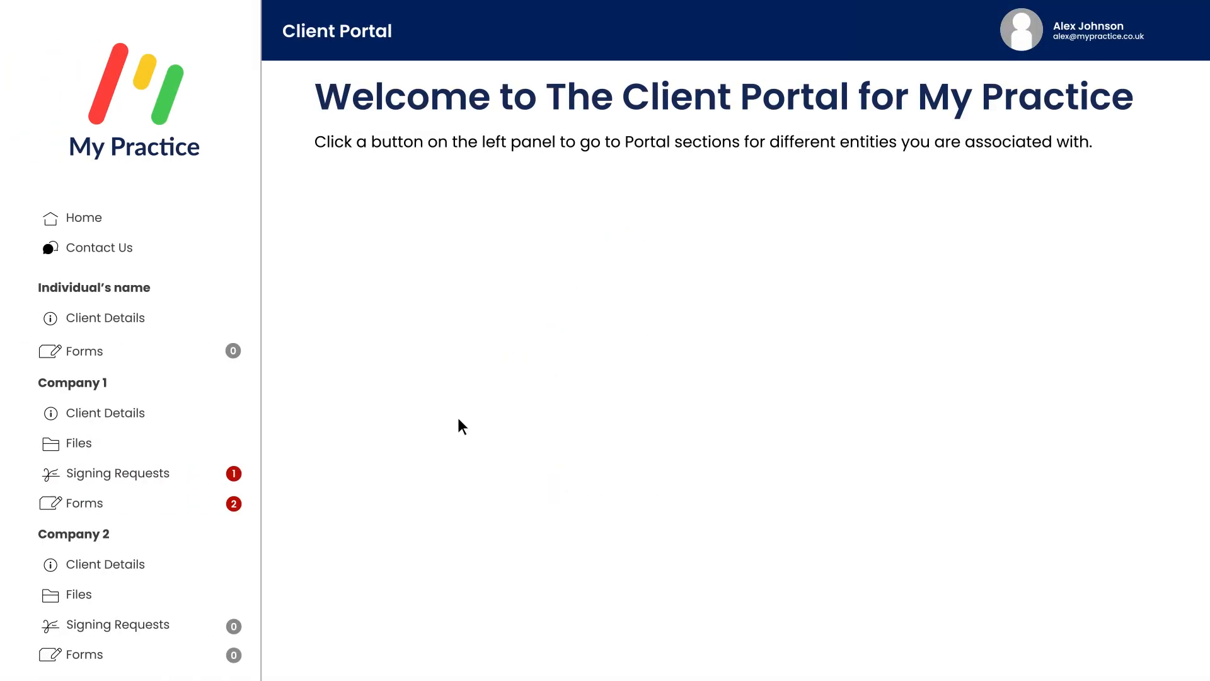
pyautogui.moveTo(137, 174)
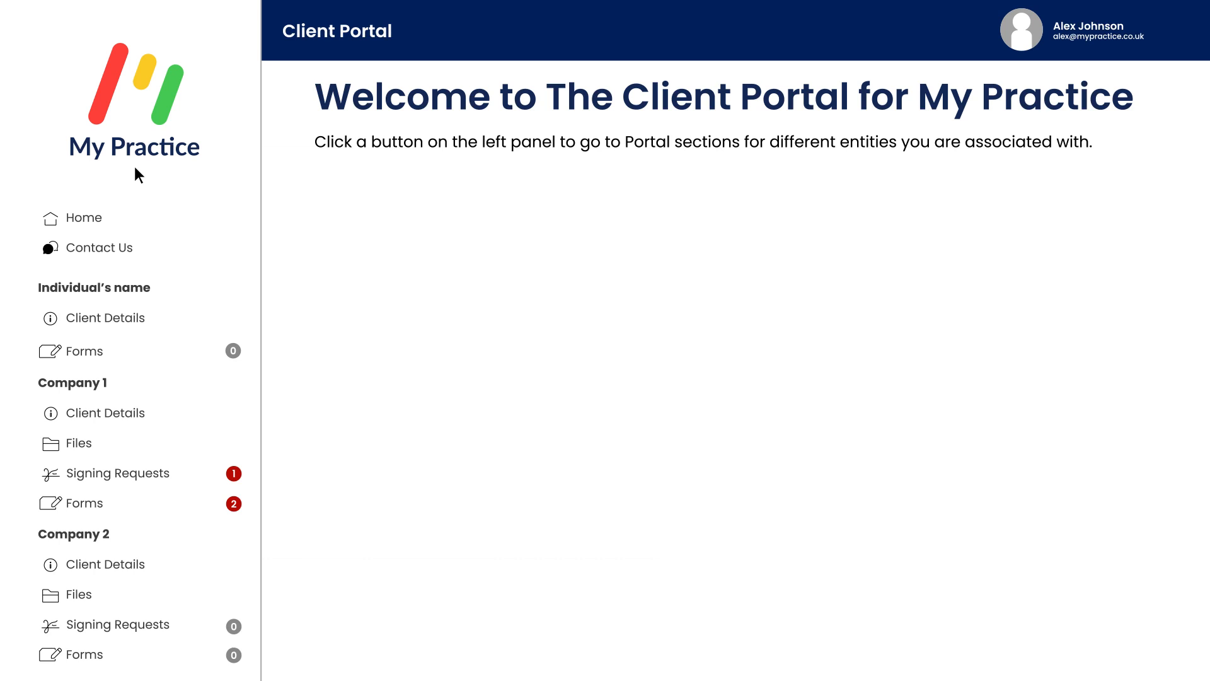
pyautogui.moveTo(164, 292)
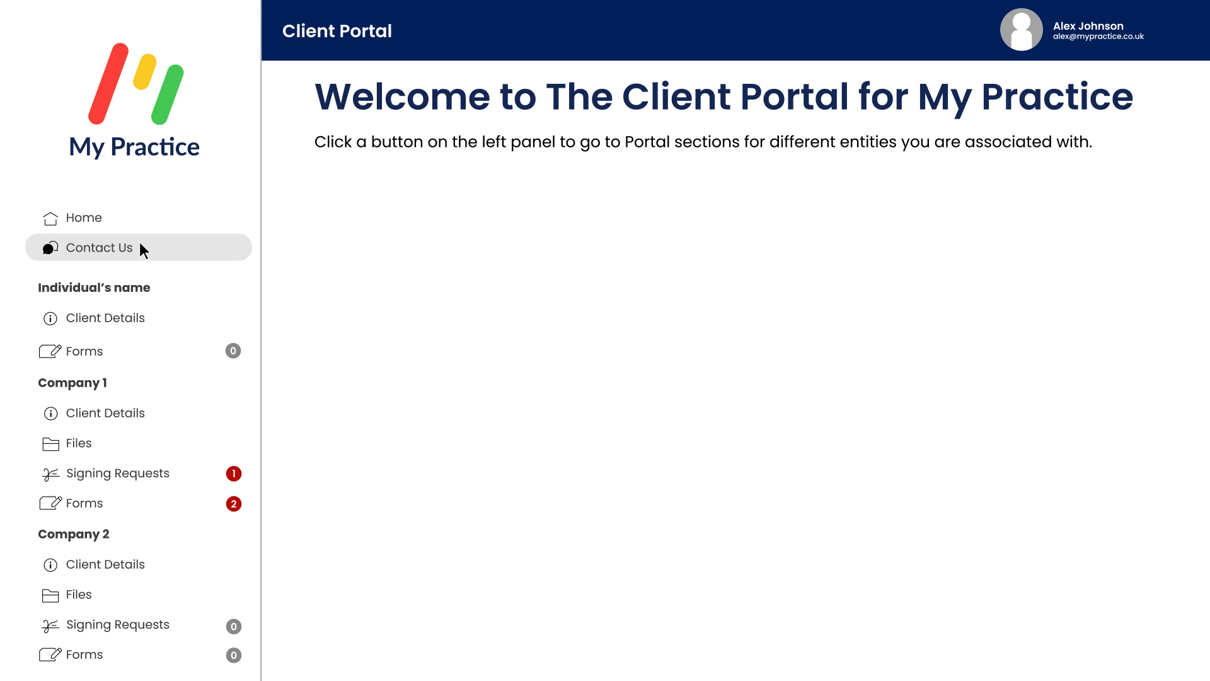
# Show the Contact Us page with the office address, website, email, booking and phone options.
pyautogui.click(98, 248)
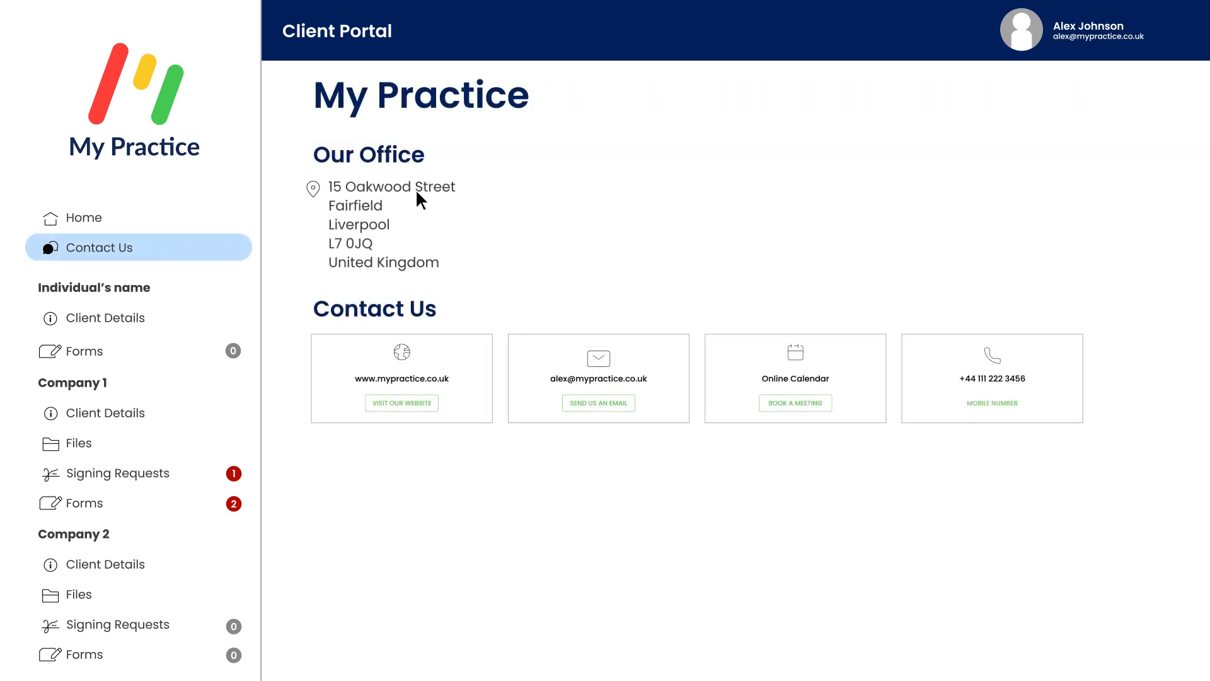
pyautogui.moveTo(795, 378)
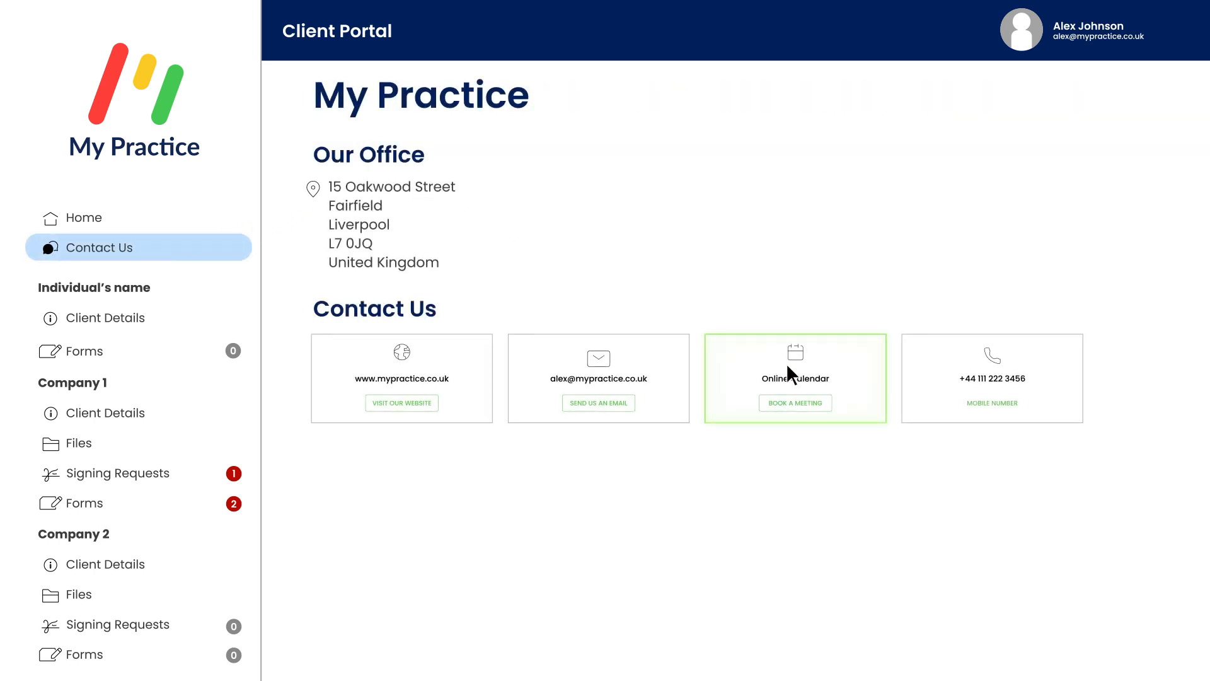
pyautogui.moveTo(847, 400)
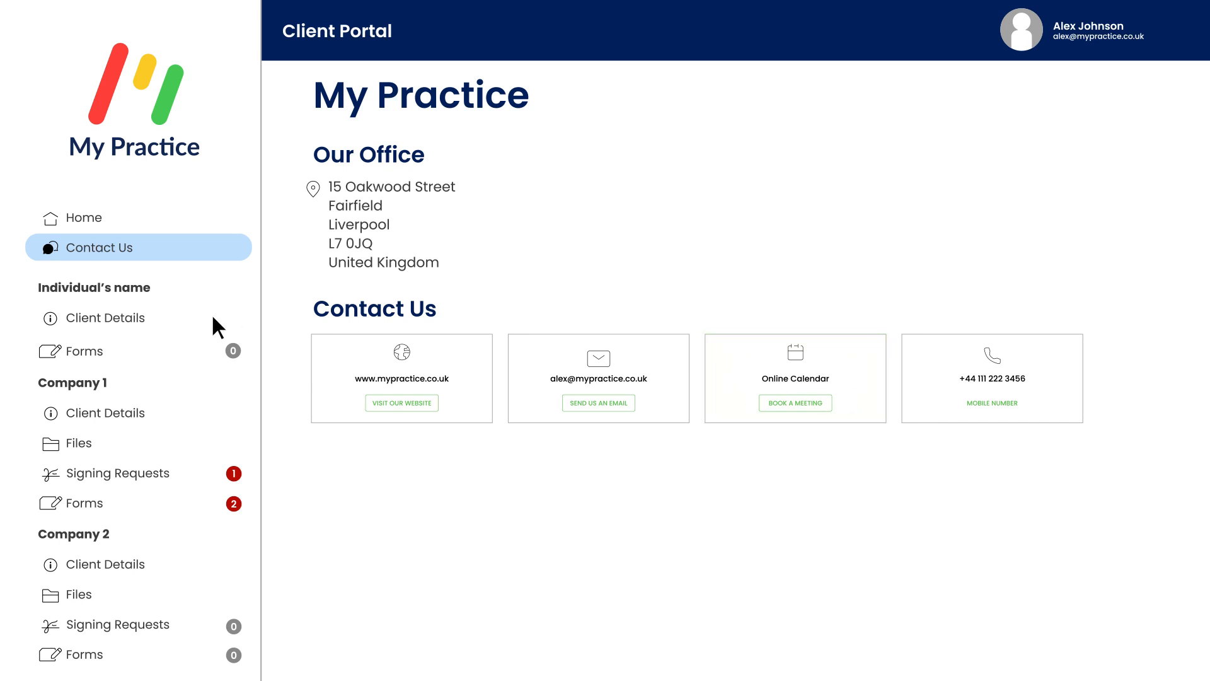
# Turn on marketing contact by text message in the individual's Client Details.
pyautogui.click(106, 317)
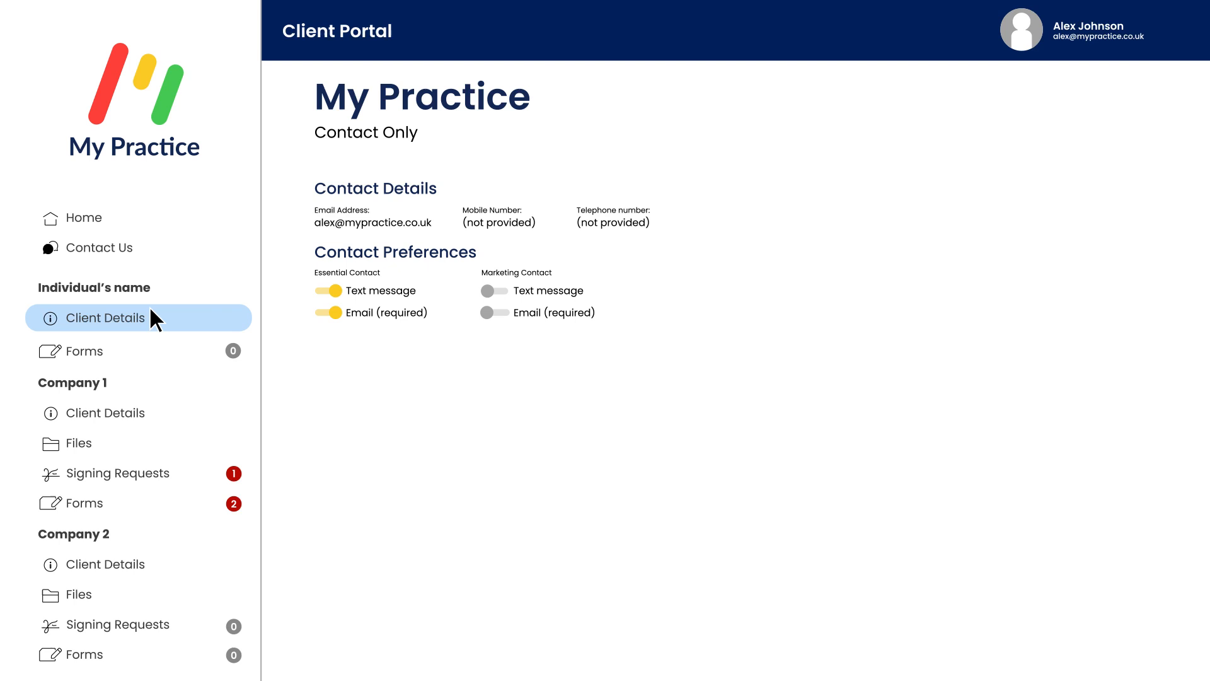
pyautogui.moveTo(455, 230)
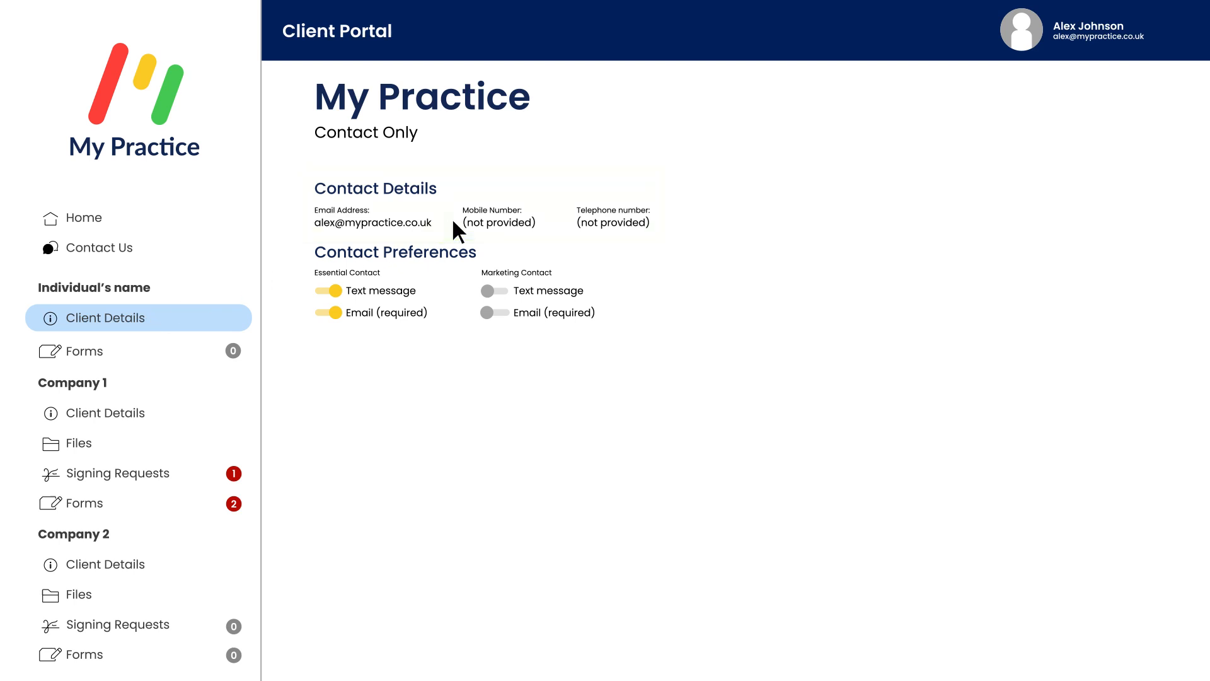
pyautogui.click(487, 290)
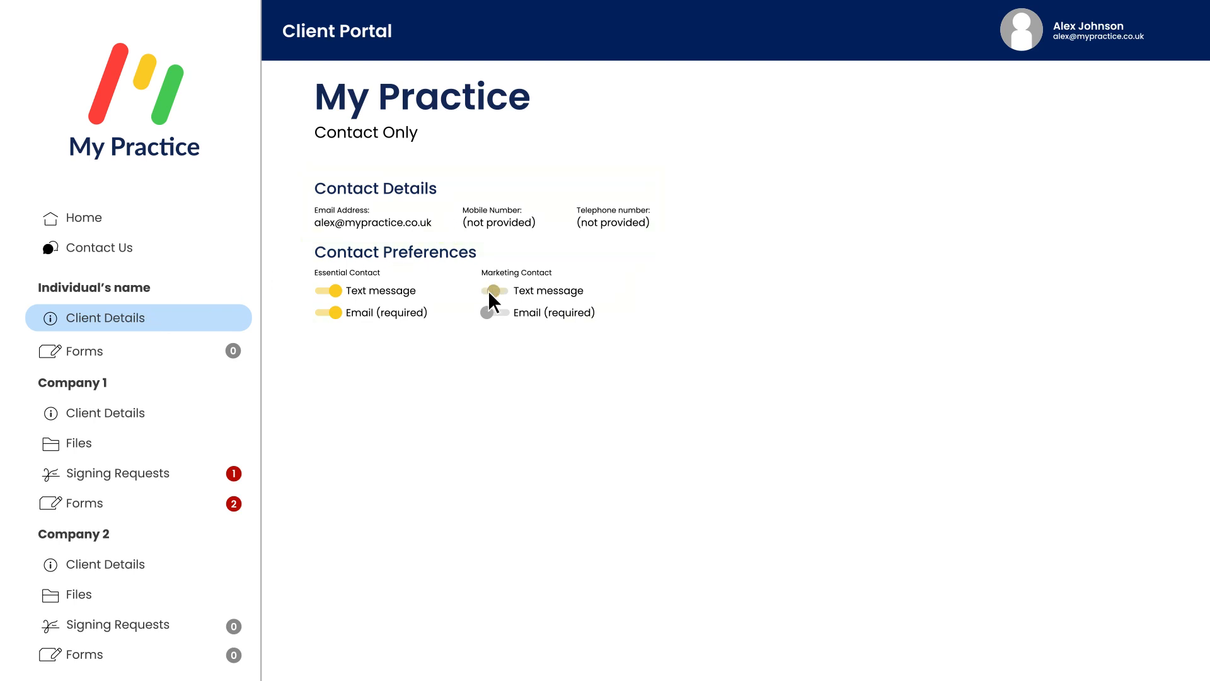
pyautogui.click(489, 291)
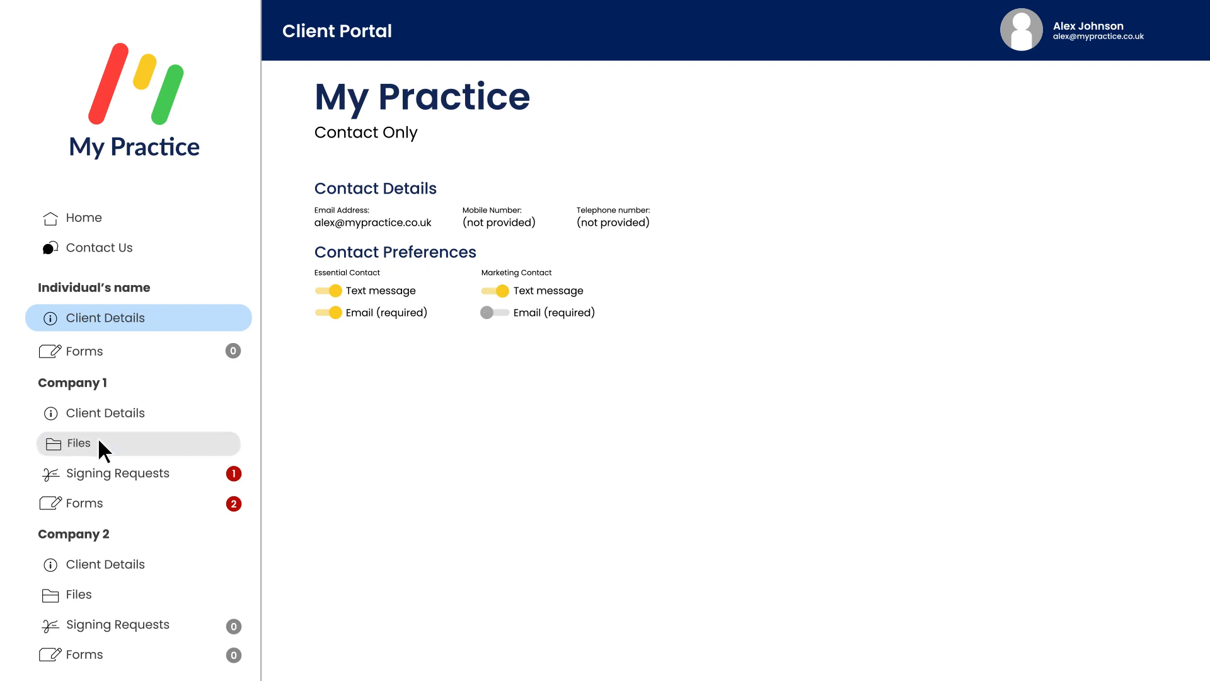
# Upload Client Info.pdf into Company 1's Client Uploads folder.
pyautogui.click(79, 443)
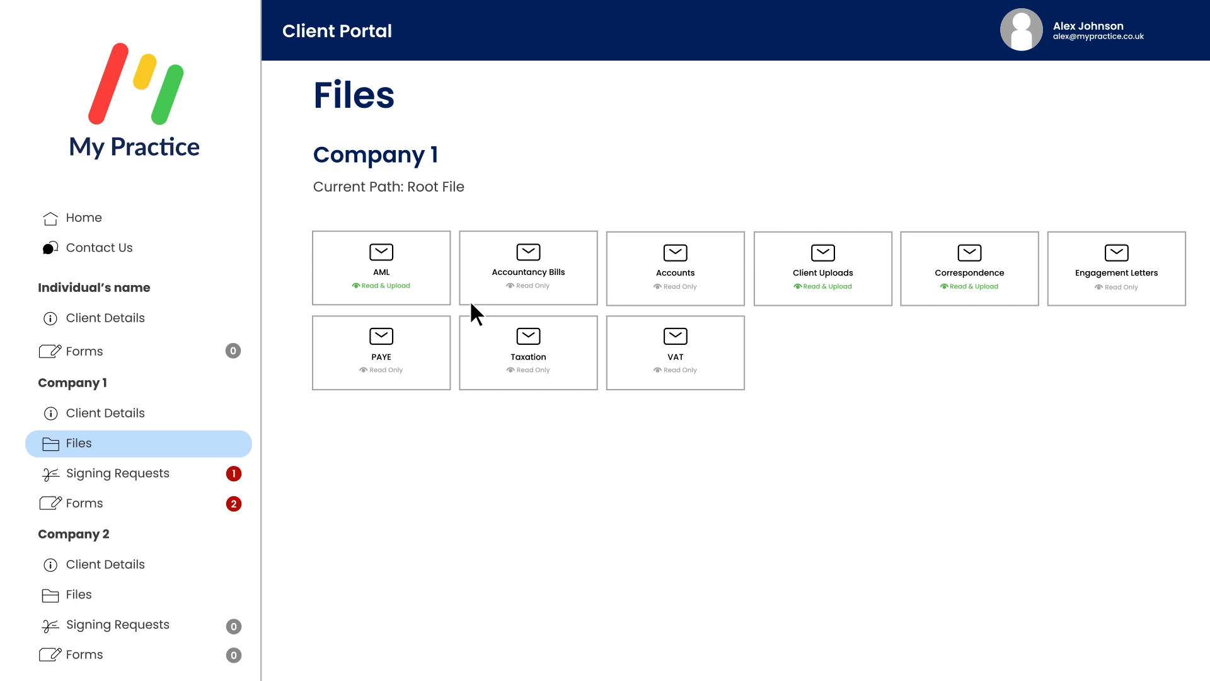
pyautogui.moveTo(582, 274)
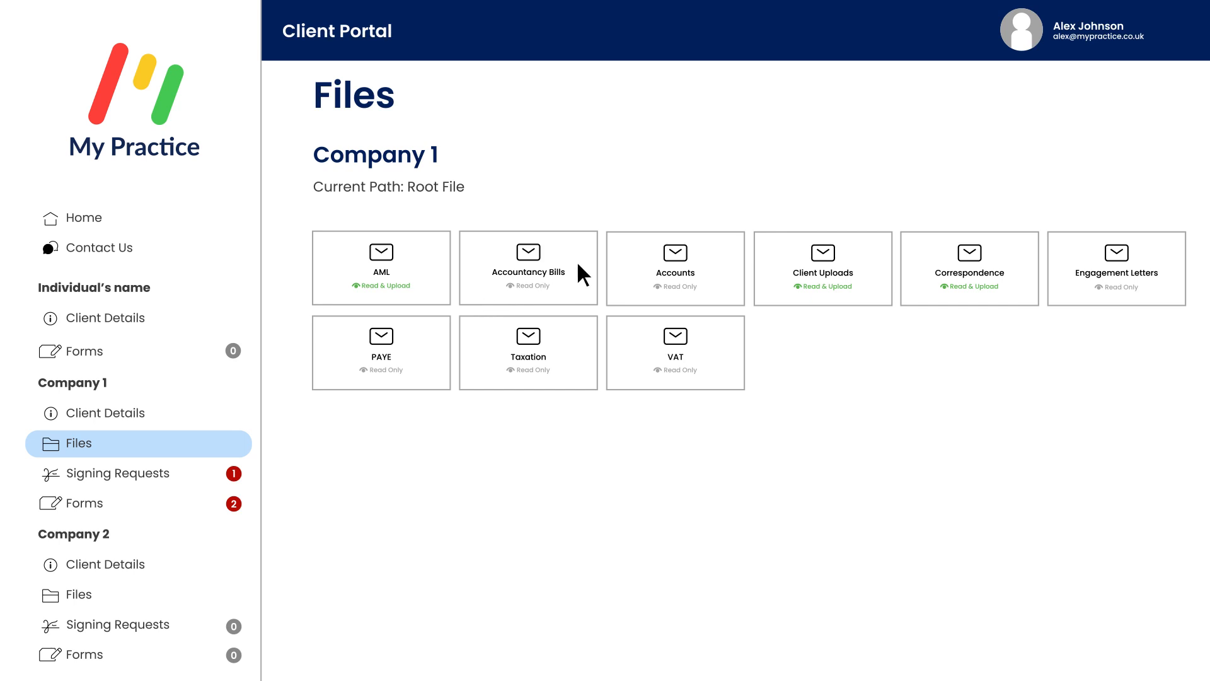
pyautogui.click(822, 267)
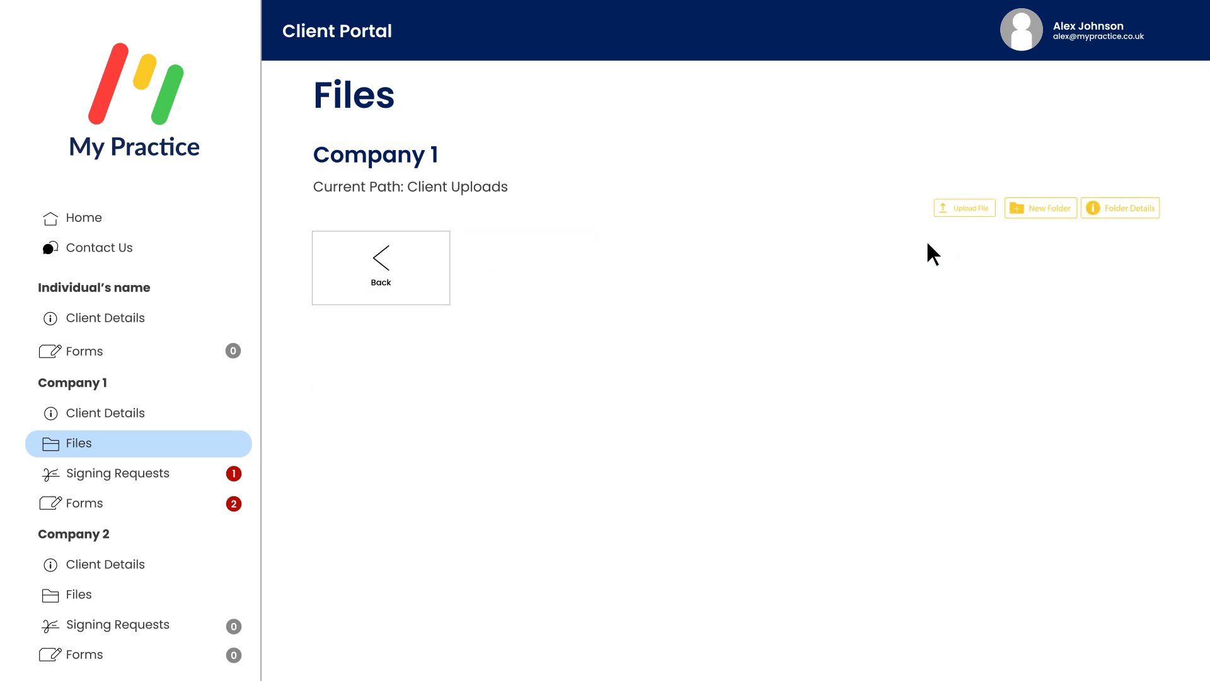
pyautogui.click(964, 207)
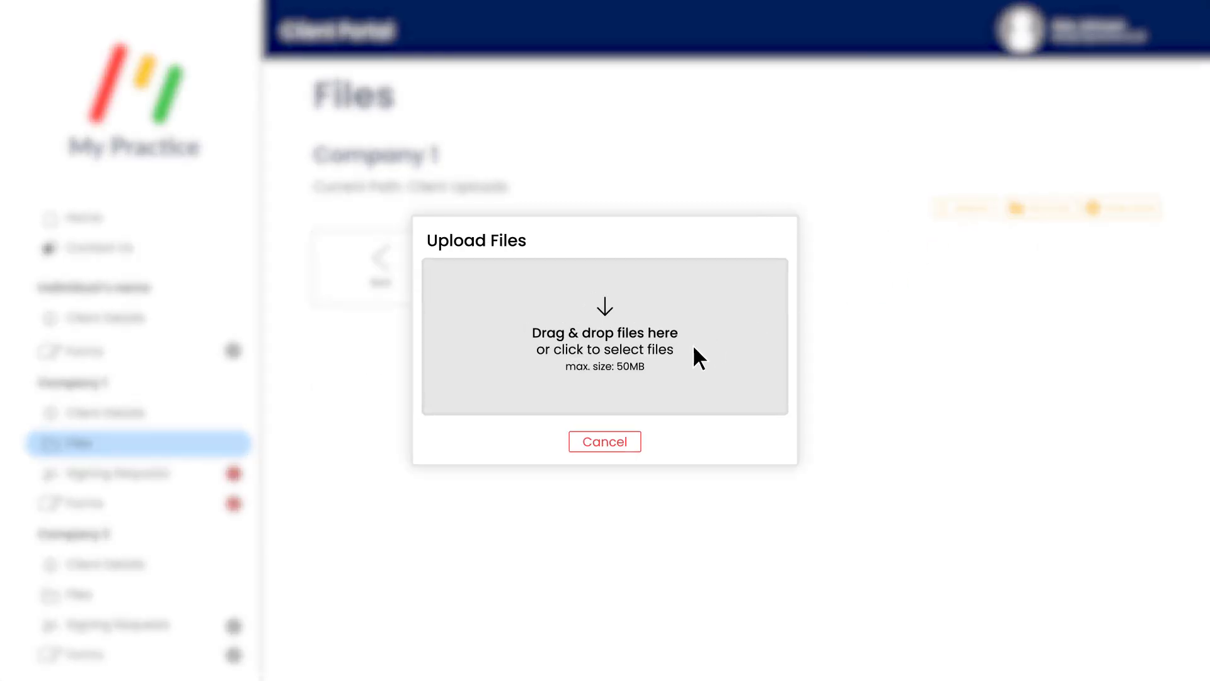
pyautogui.click(604, 334)
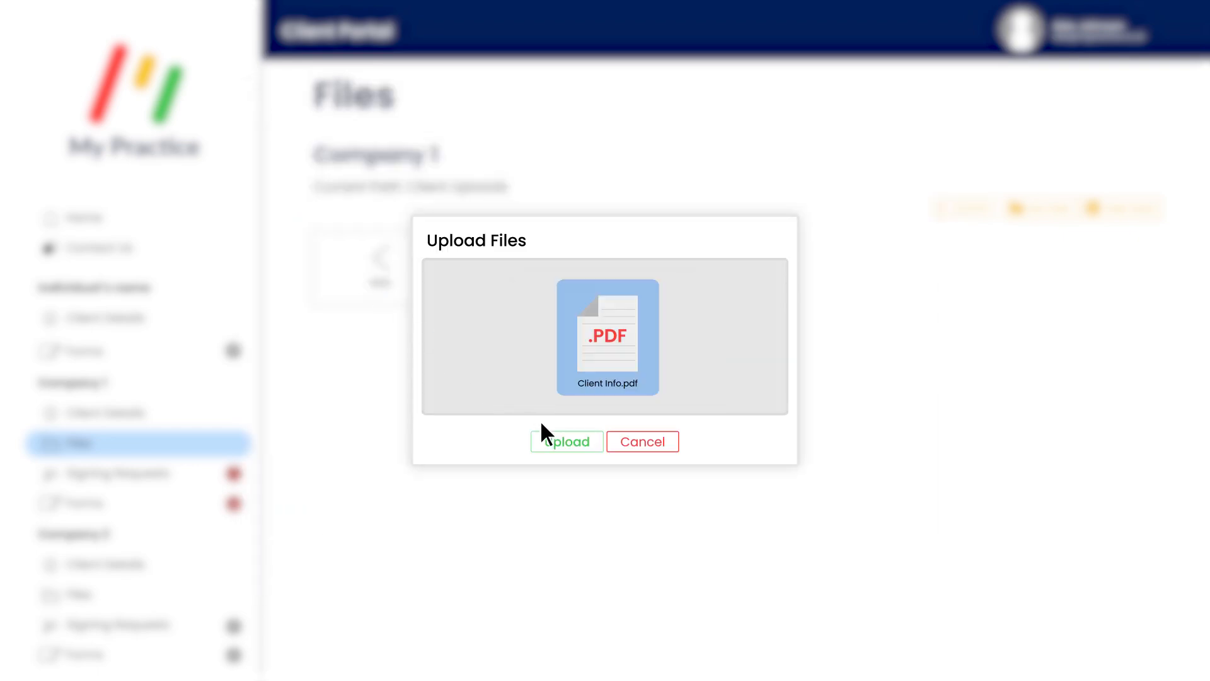
pyautogui.click(566, 441)
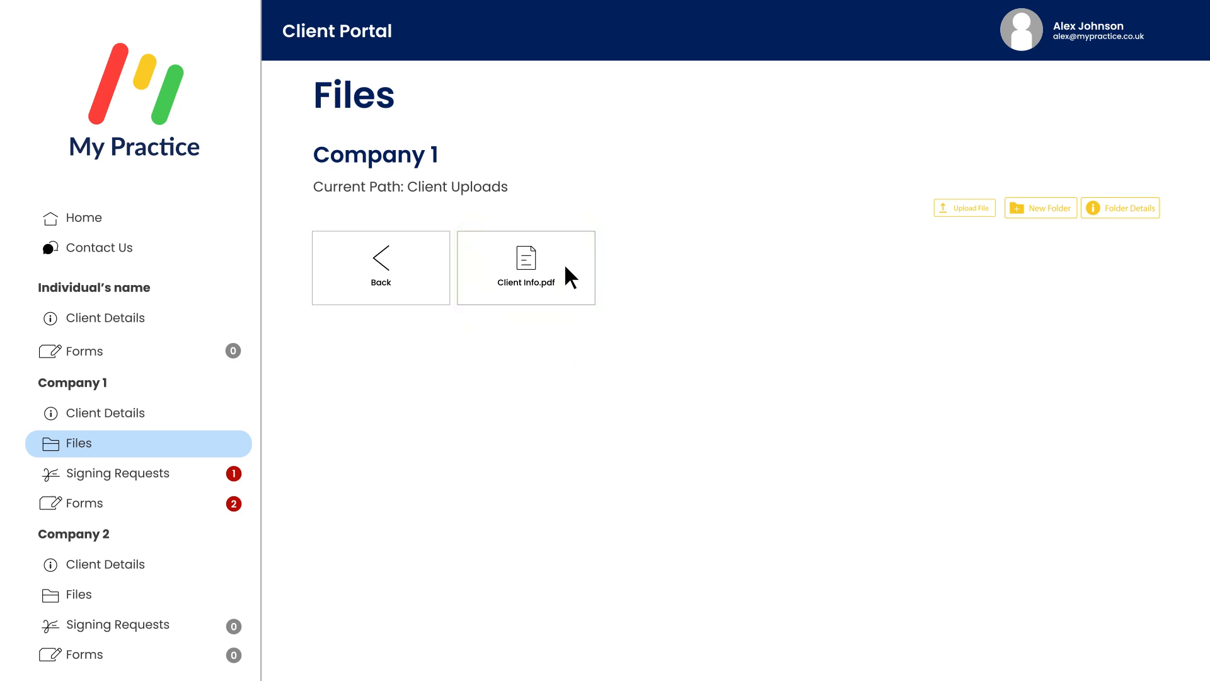
pyautogui.moveTo(179, 473)
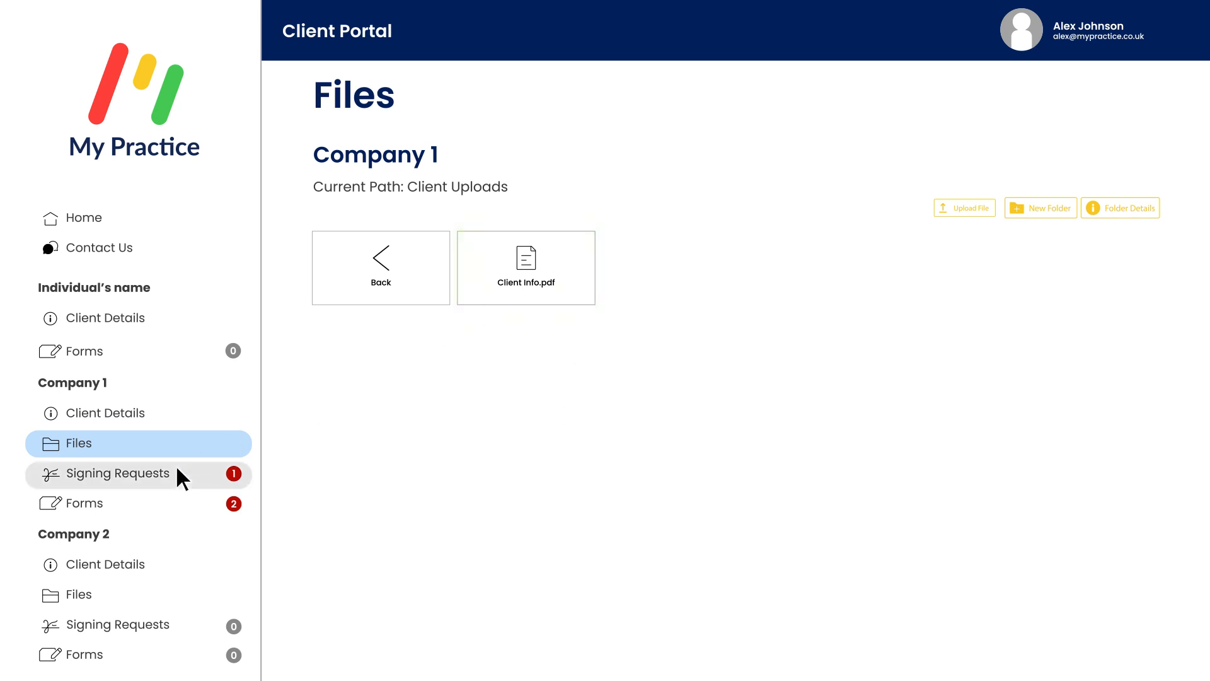
# Reject Tax Return.pdf with comment 'can we review my self-employment page', then view Company 1's forms.
pyautogui.click(119, 473)
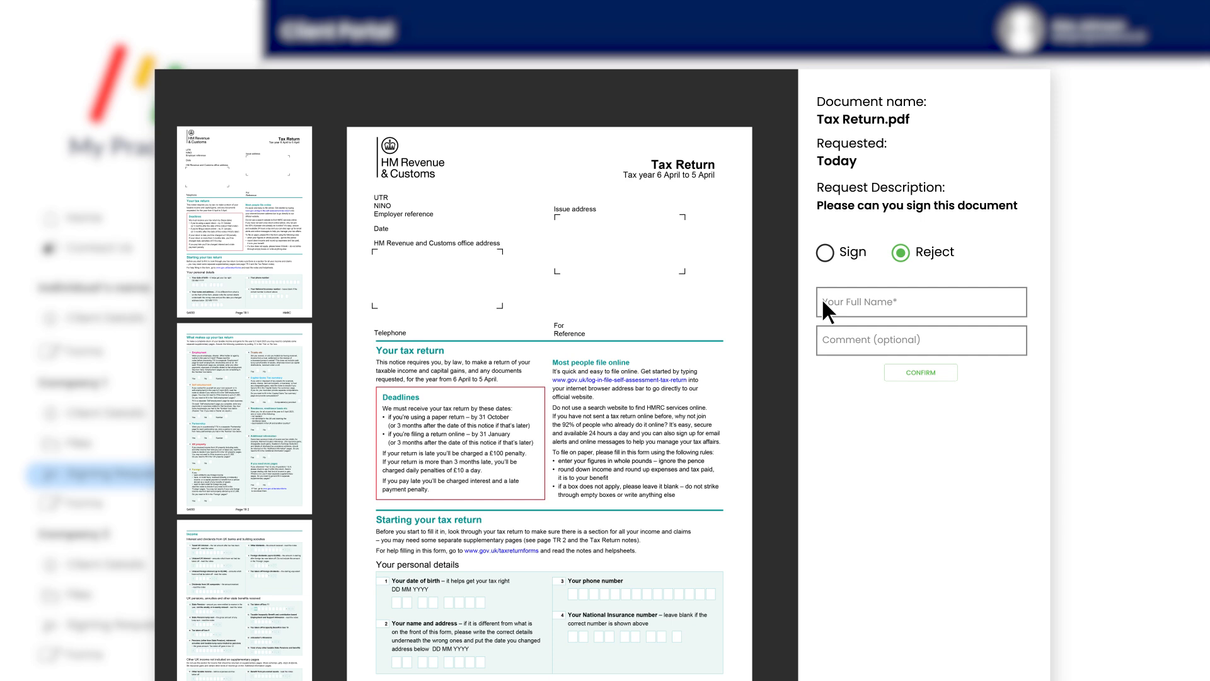
pyautogui.write('can we review my self-employment page')
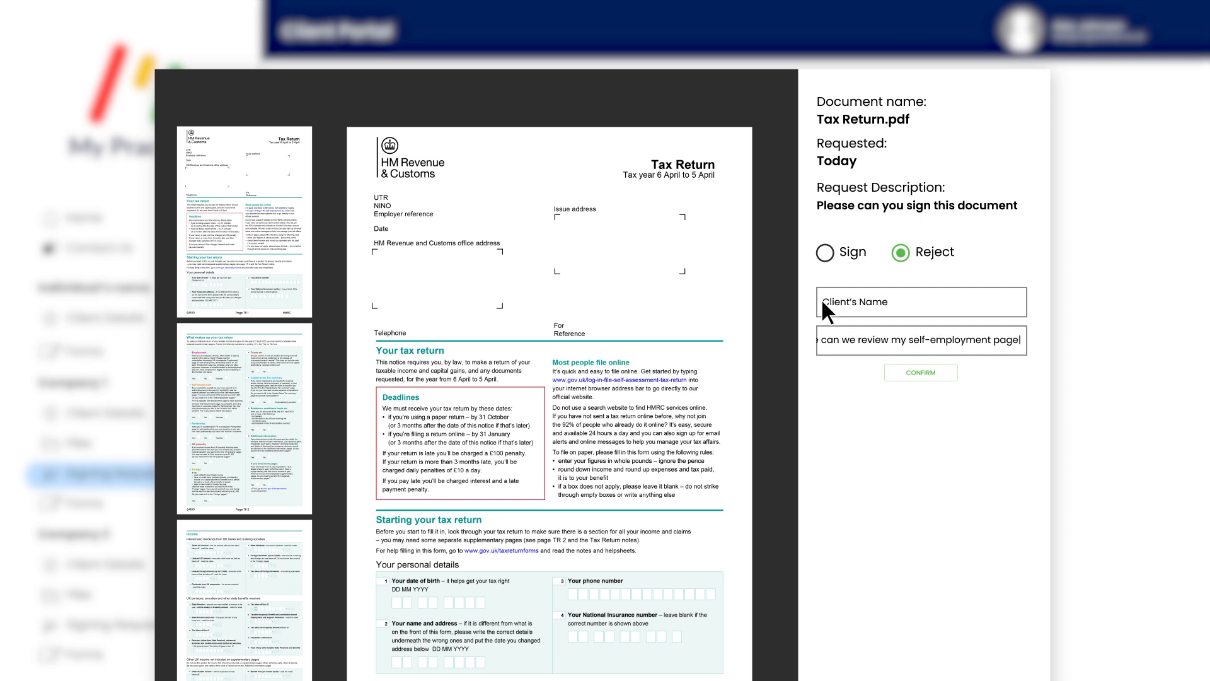
pyautogui.moveTo(938, 386)
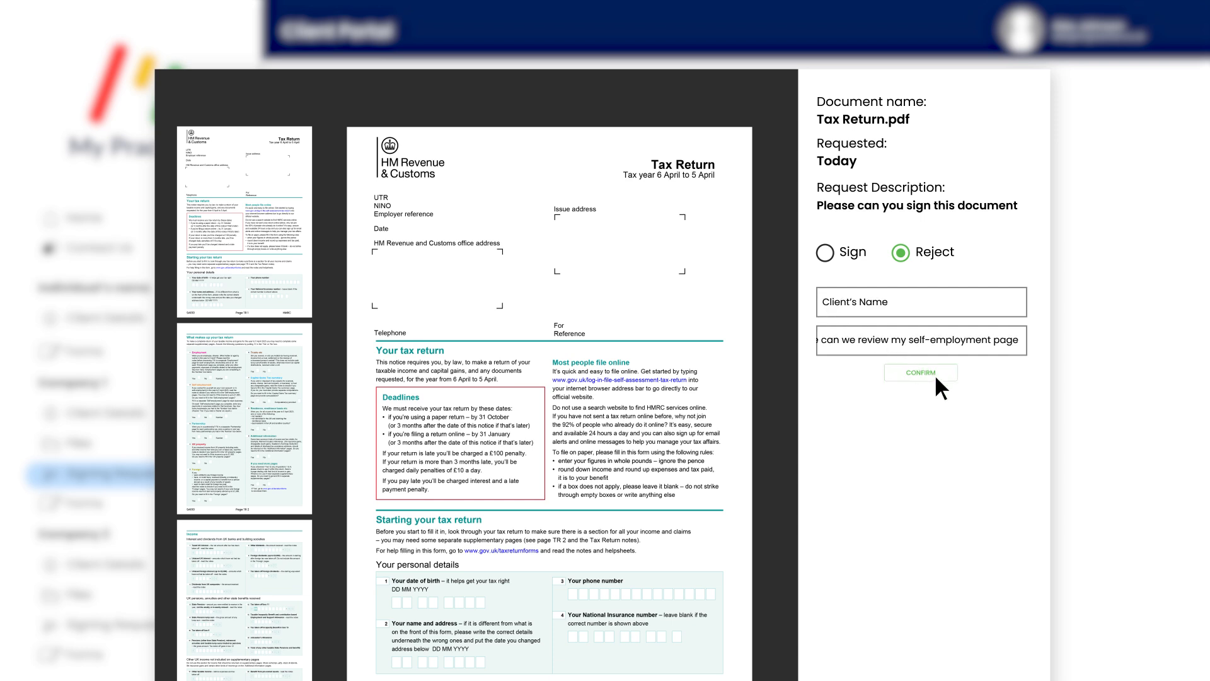
pyautogui.click(919, 372)
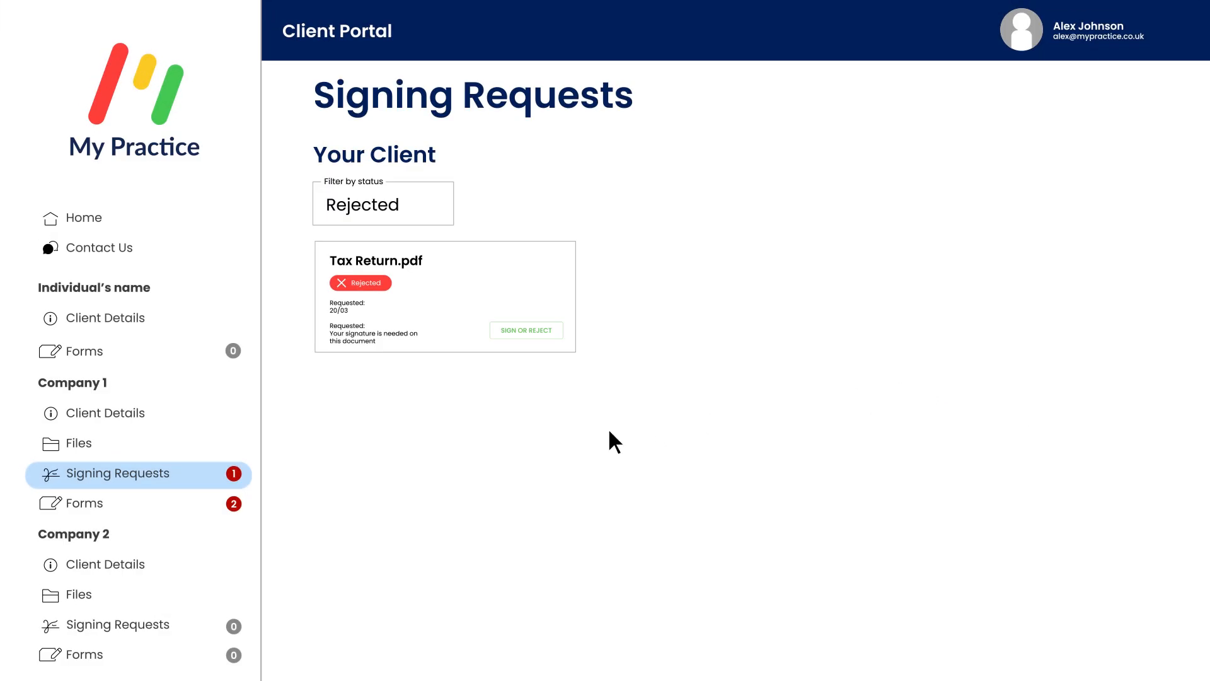
pyautogui.click(85, 502)
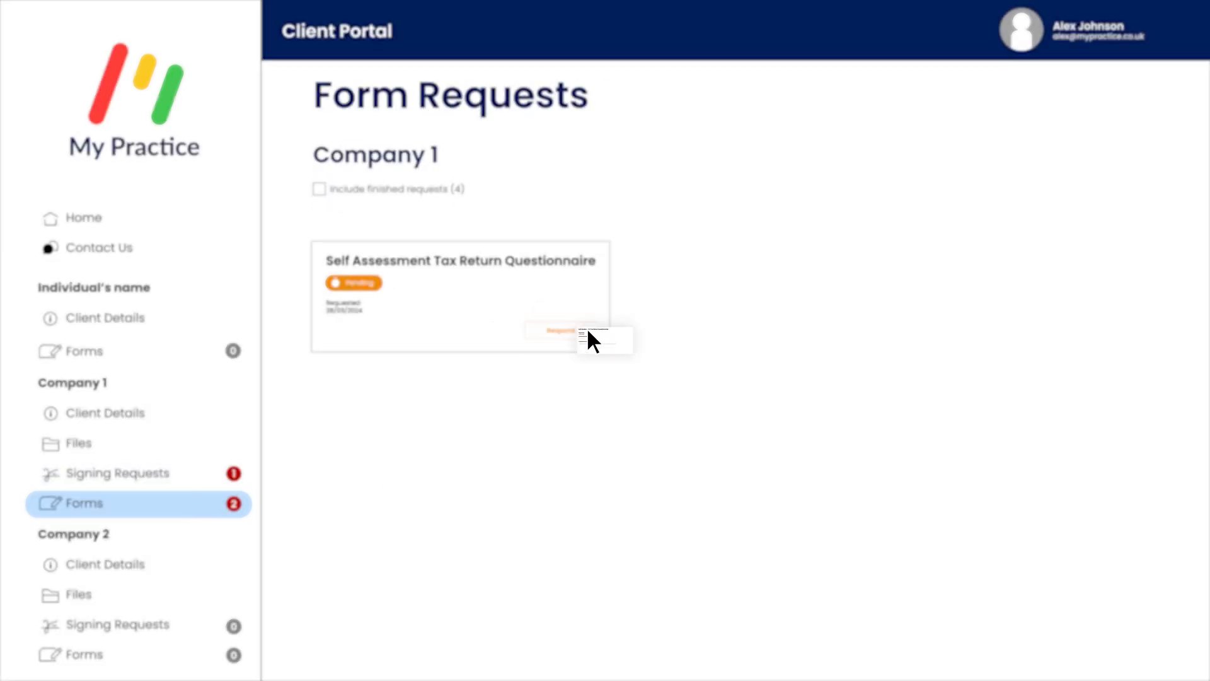
# Include finished requests in Company 1's form list and open the profile avatar menu.
pyautogui.click(554, 330)
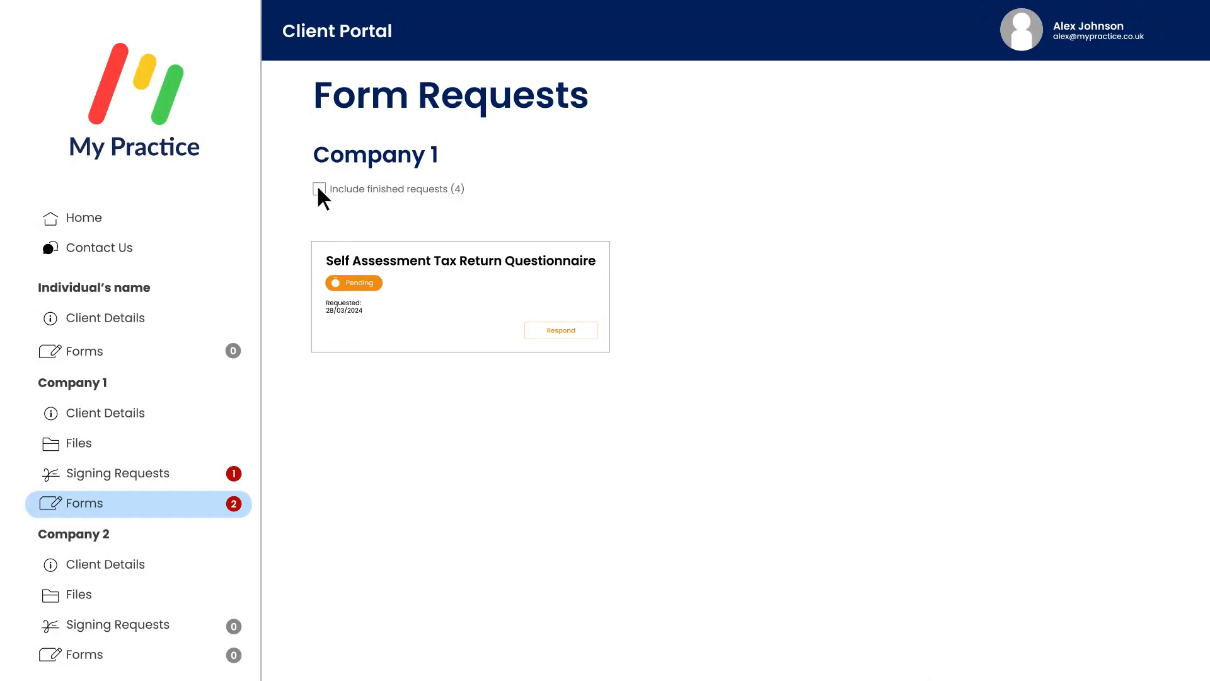
pyautogui.click(320, 189)
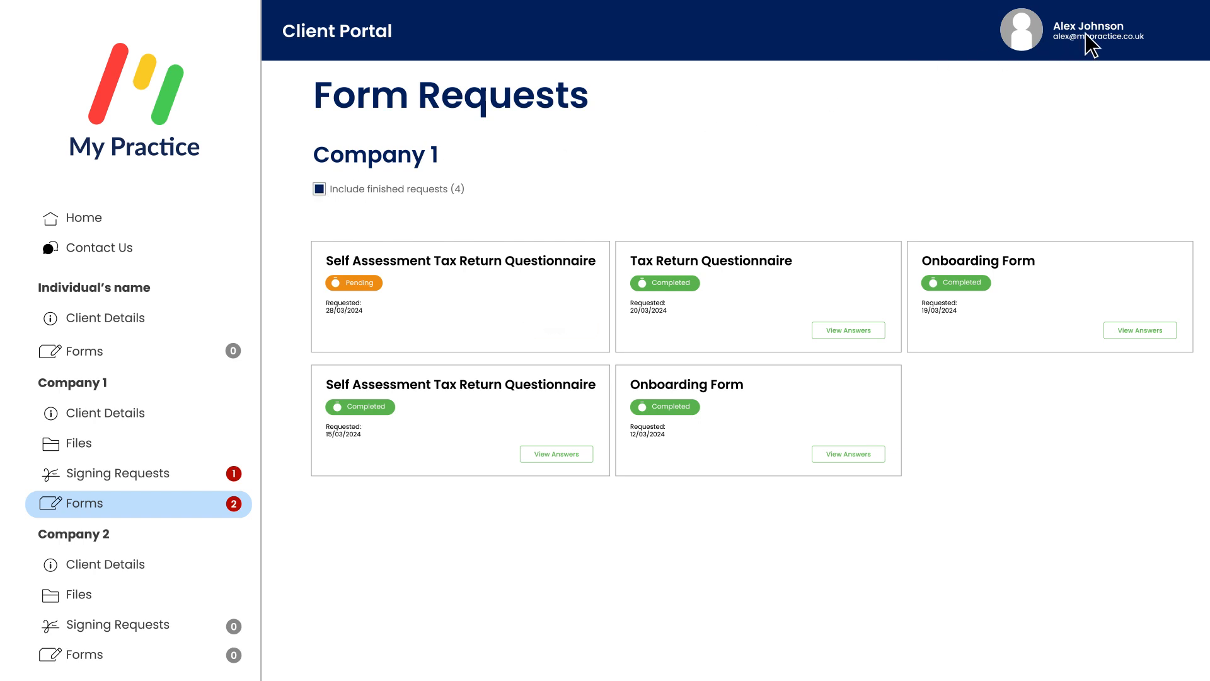
pyautogui.click(1020, 29)
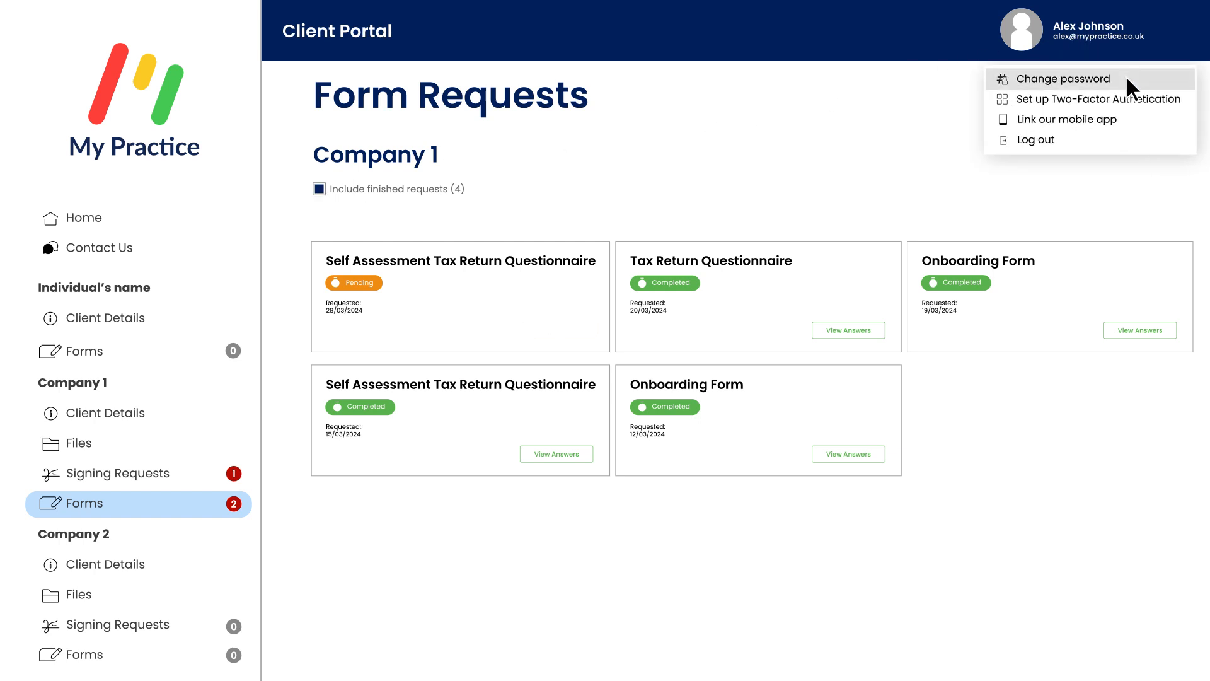